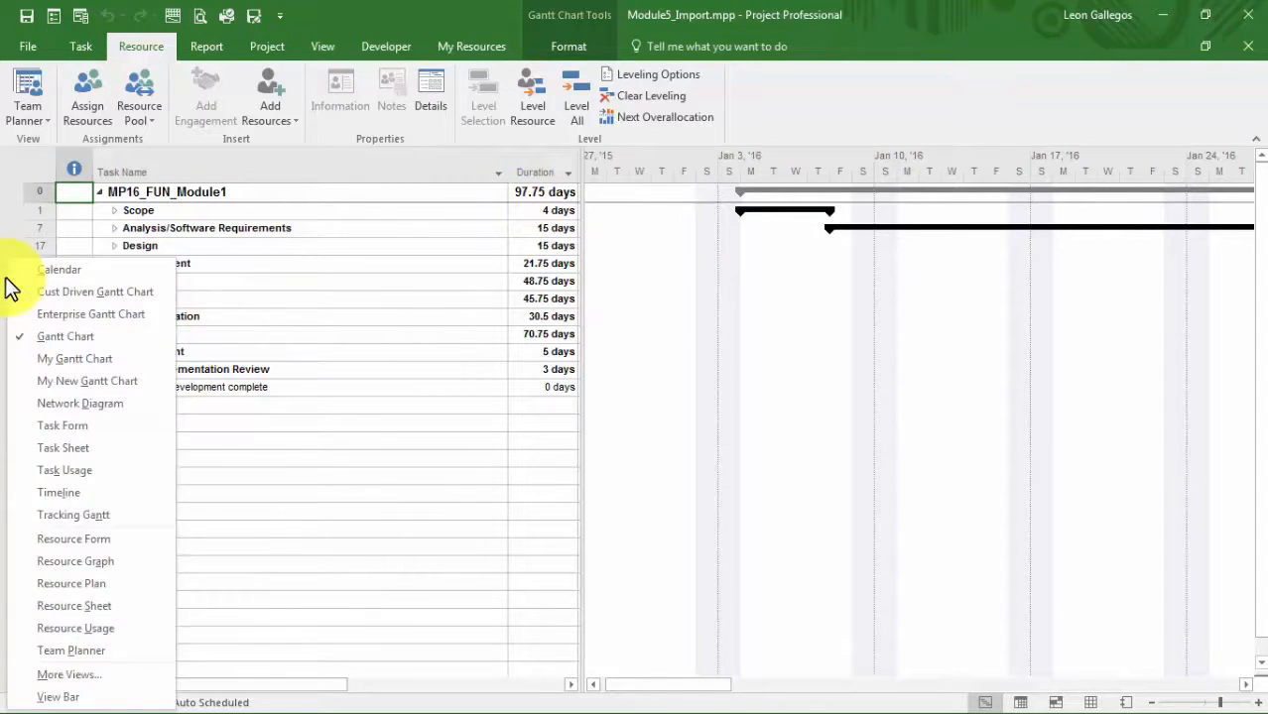
{"action": "mouse_move", "coordinate": [70, 583]}
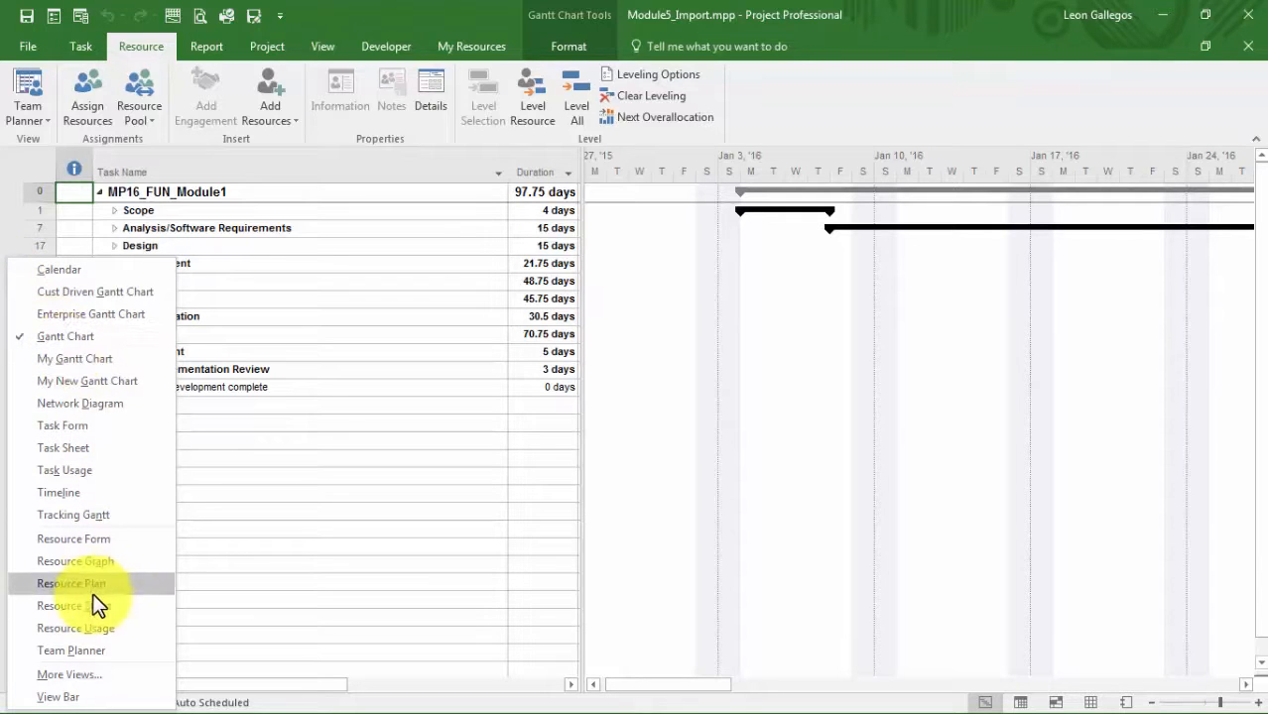
Switch the view to the Resource Sheet listing the four resources.
{"action": "left_click", "coordinate": [65, 606]}
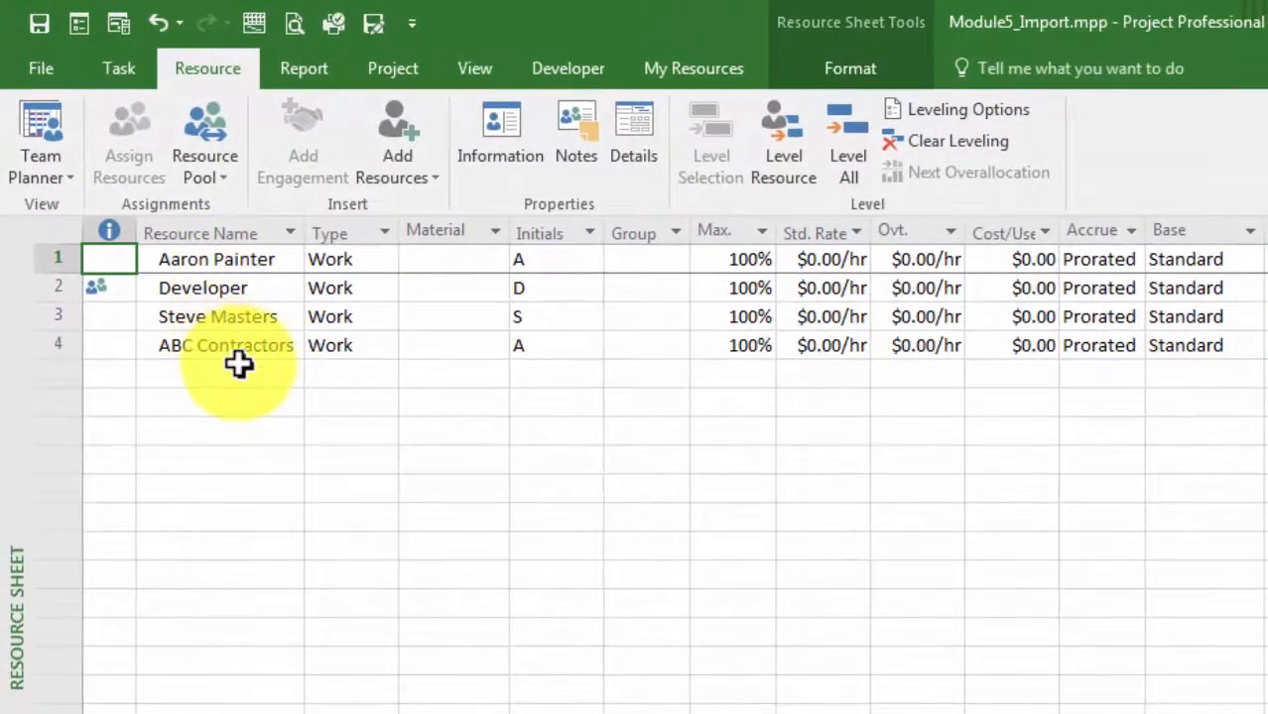
{"action": "mouse_move", "coordinate": [266, 323]}
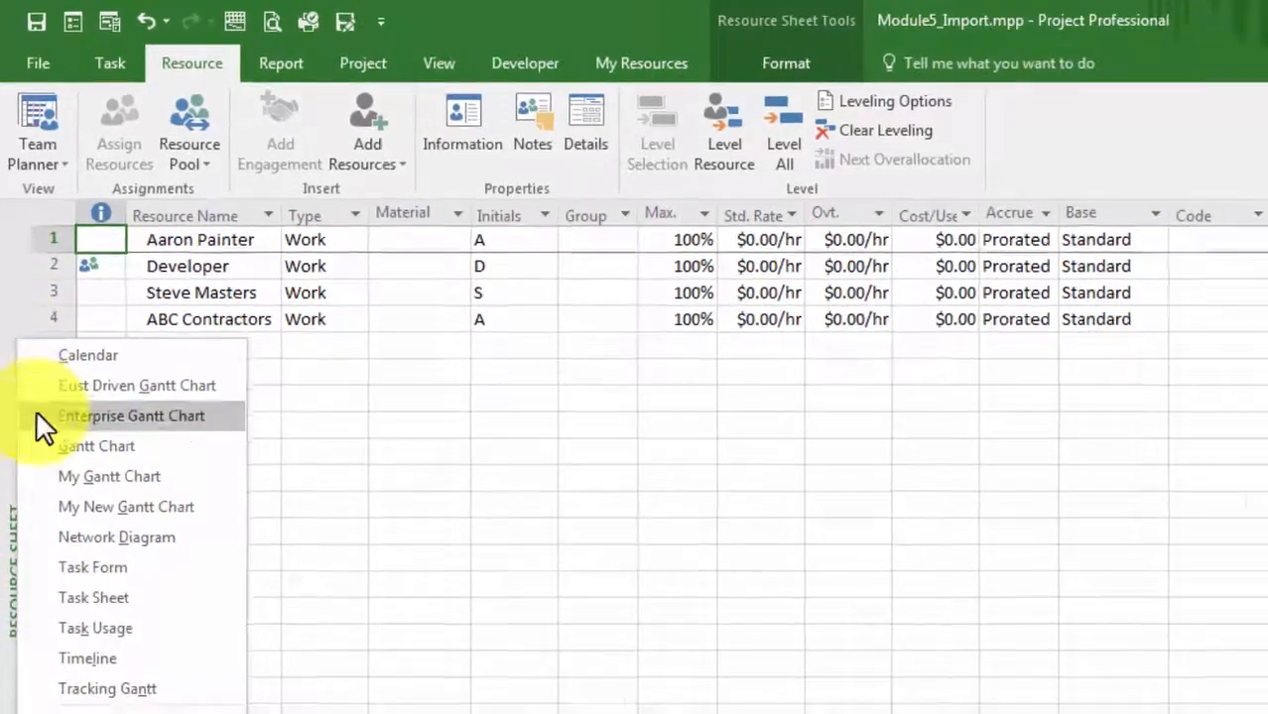
Return to the Gantt Chart view and bring up the Module5_Import file Info page.
{"action": "left_click", "coordinate": [96, 445]}
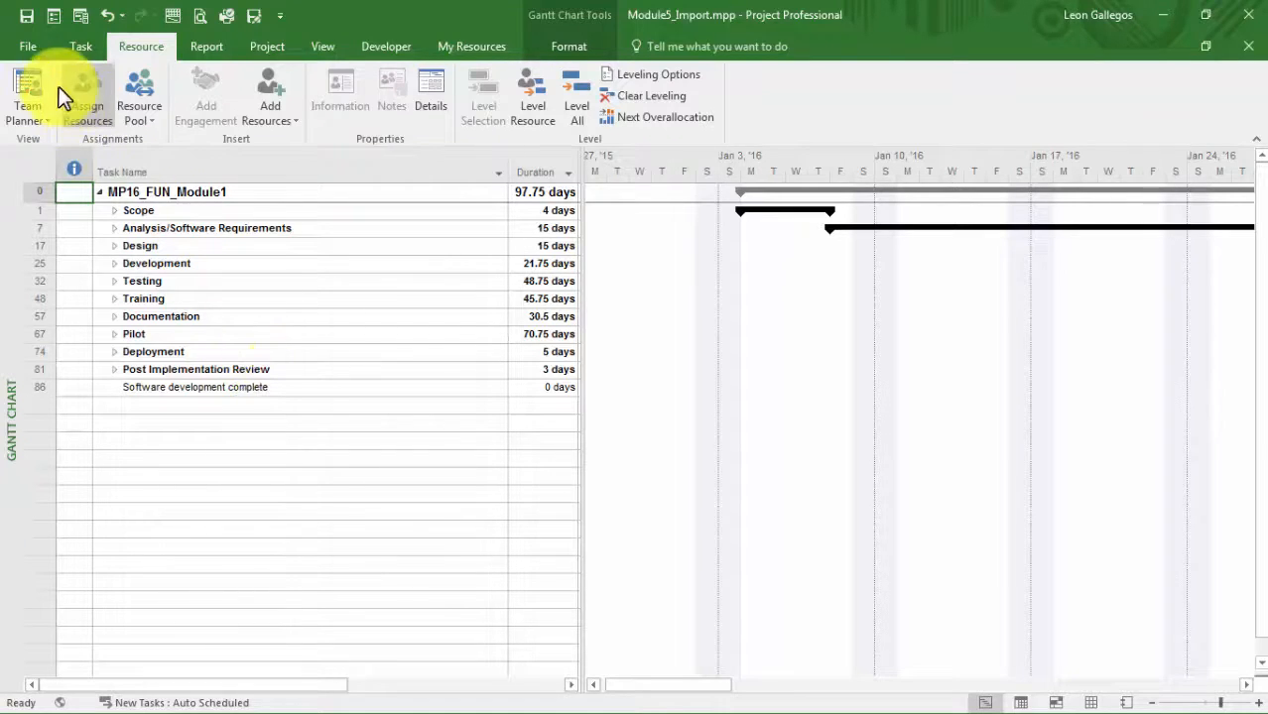
{"action": "left_click", "coordinate": [28, 46]}
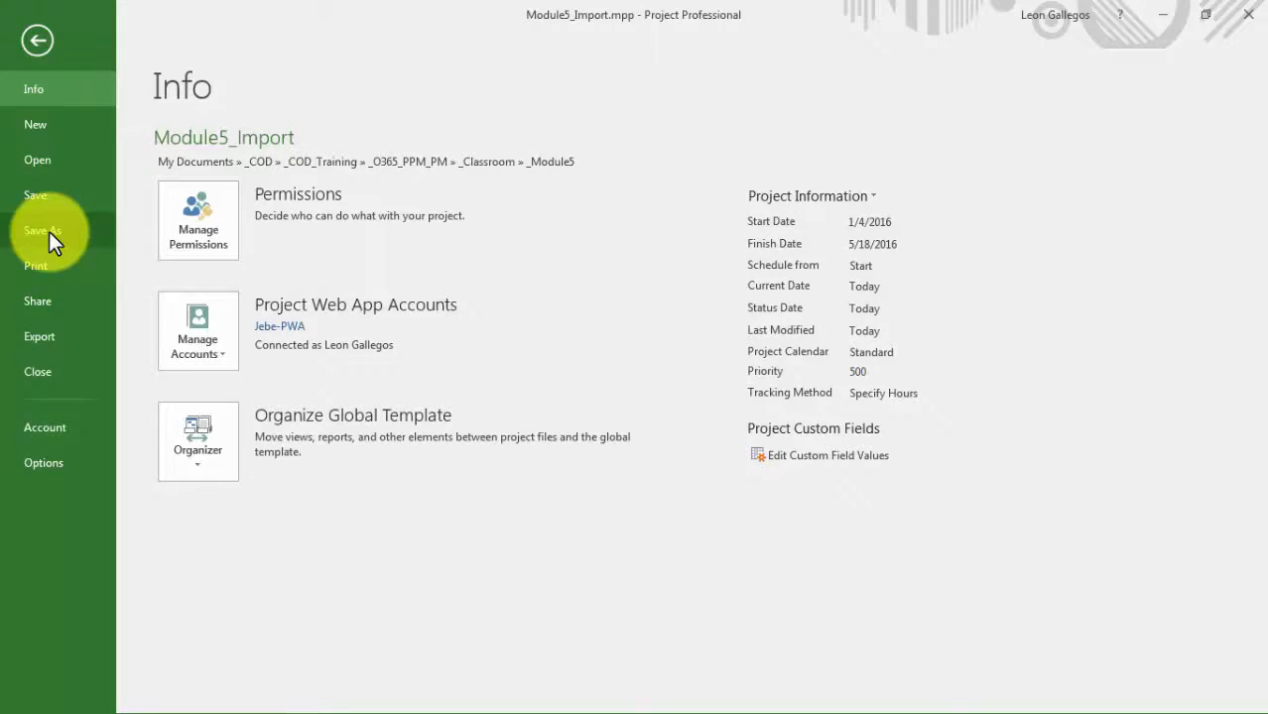
Target the Jebe-PWA Project Web App in Save As with Use Import Wizard ticked.
{"action": "left_click", "coordinate": [43, 230]}
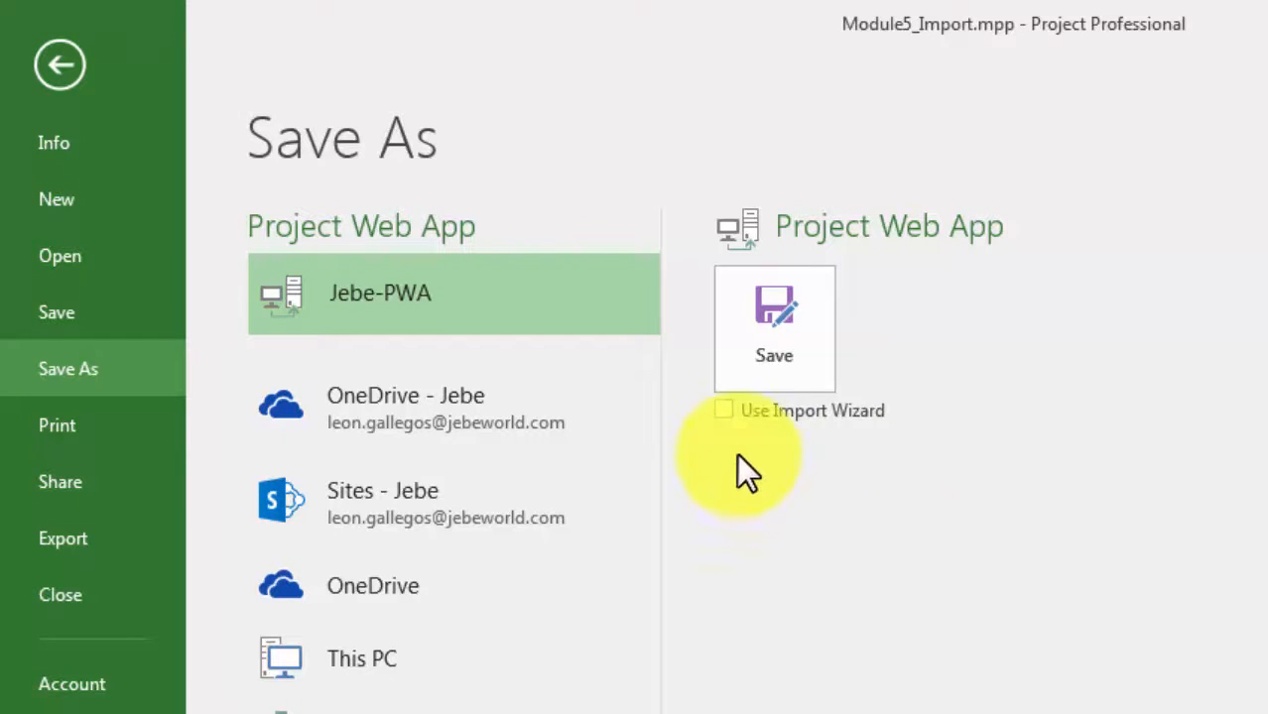
{"action": "left_click", "coordinate": [725, 410]}
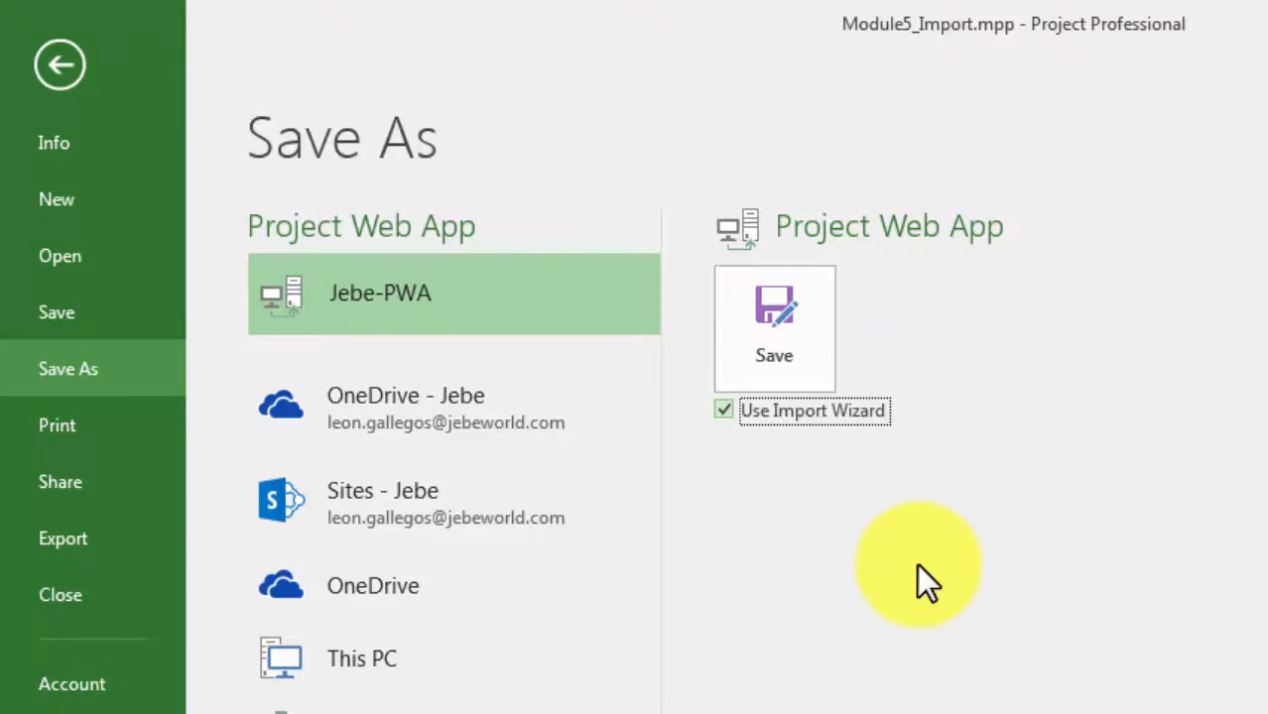
{"action": "mouse_move", "coordinate": [774, 357]}
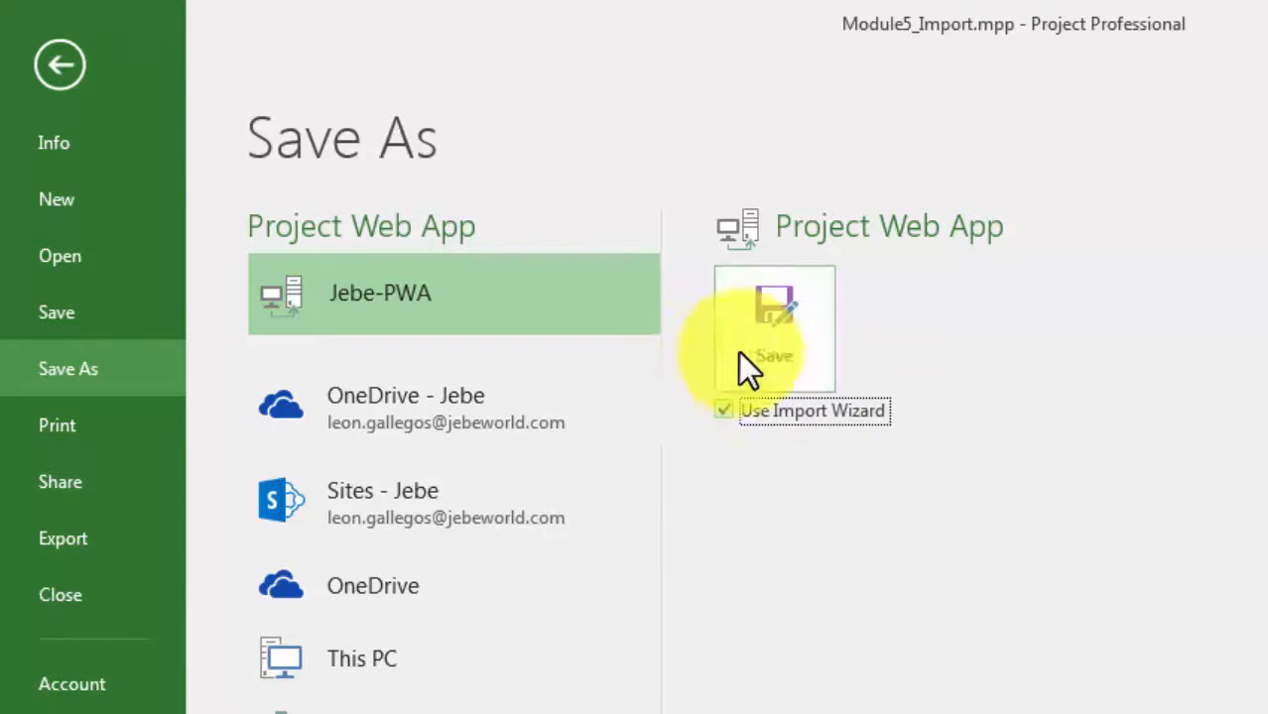
Save to Jebe-PWA, launching the Import Project wizard at step 1.
{"action": "left_click", "coordinate": [775, 328]}
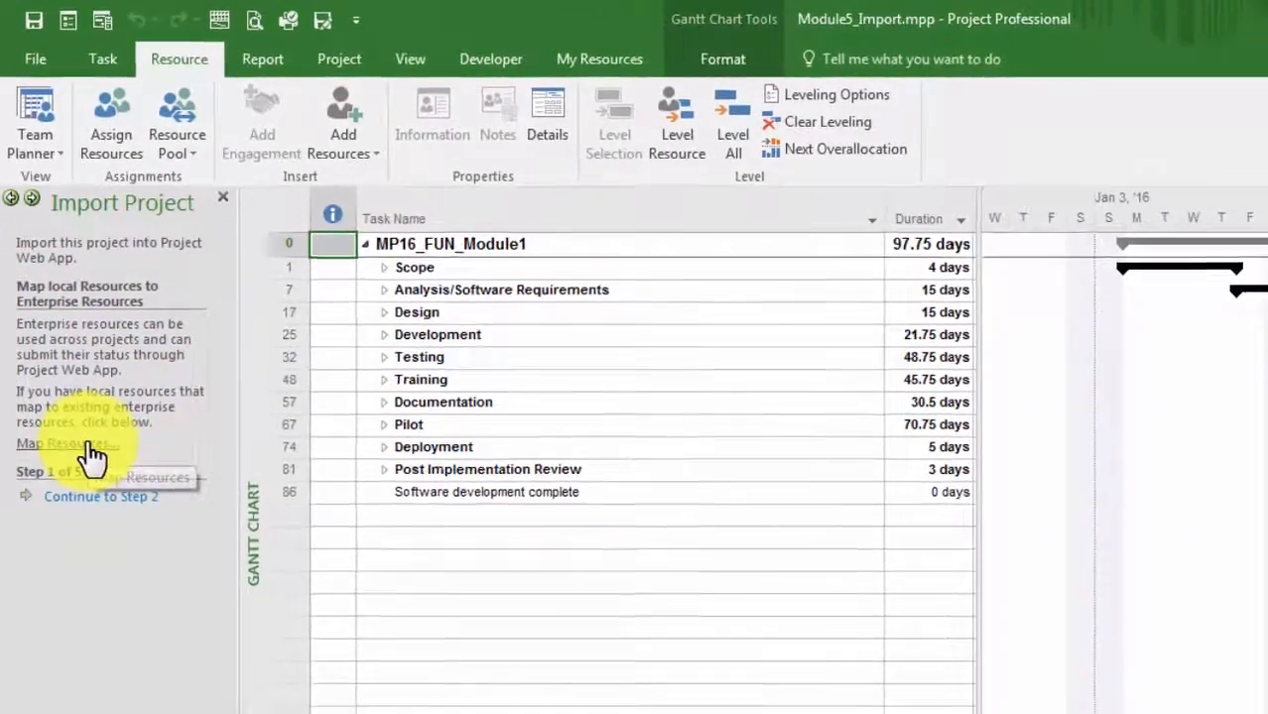
Open the Map Local to Enterprise Resources dialog via Map Resources.
{"action": "left_click", "coordinate": [61, 443]}
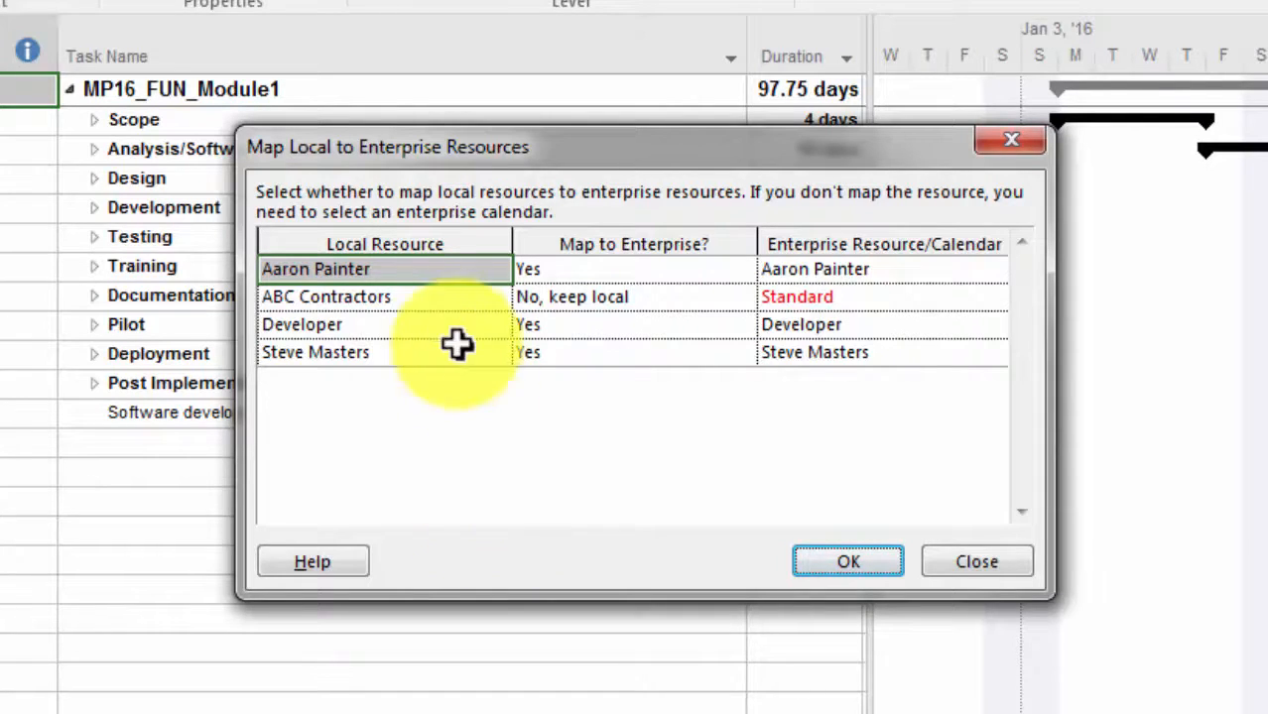
{"action": "mouse_move", "coordinate": [430, 426]}
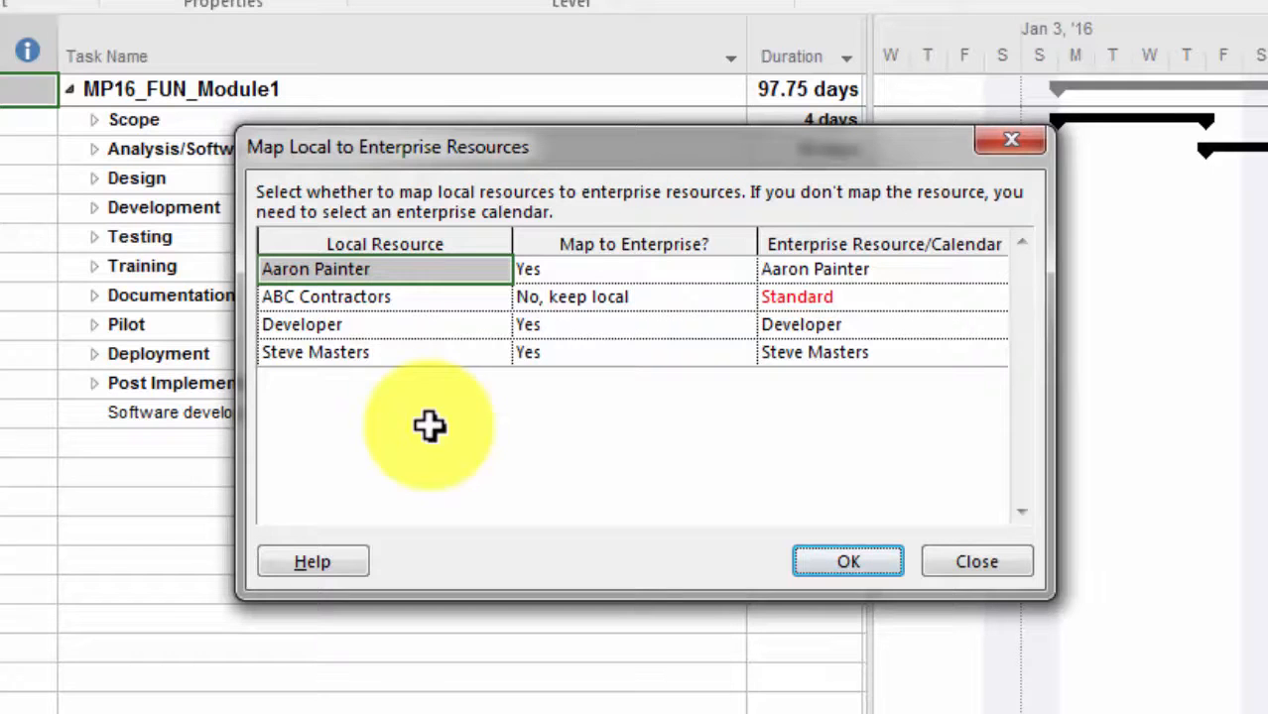
{"action": "mouse_move", "coordinate": [718, 279]}
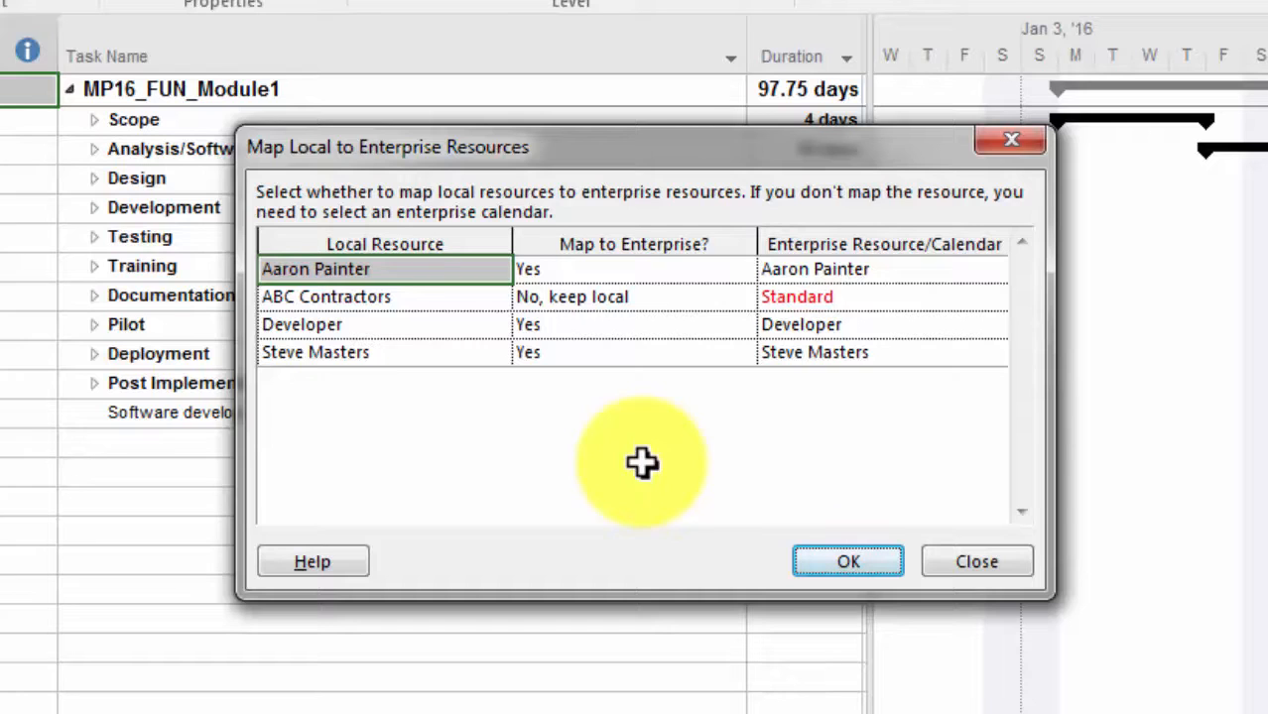
{"action": "mouse_move", "coordinate": [650, 360]}
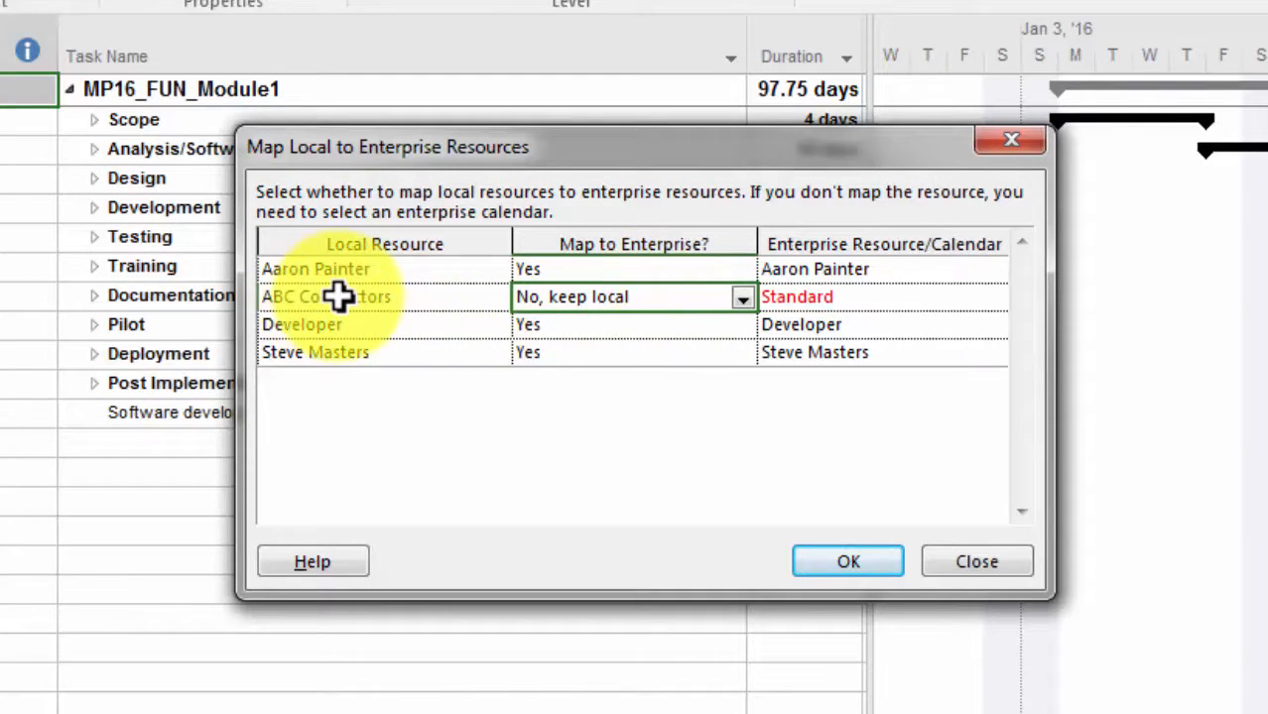
Set ABC Contractors' Map to Enterprise choice back to 'No, keep local' on Standard.
{"action": "left_click", "coordinate": [743, 298]}
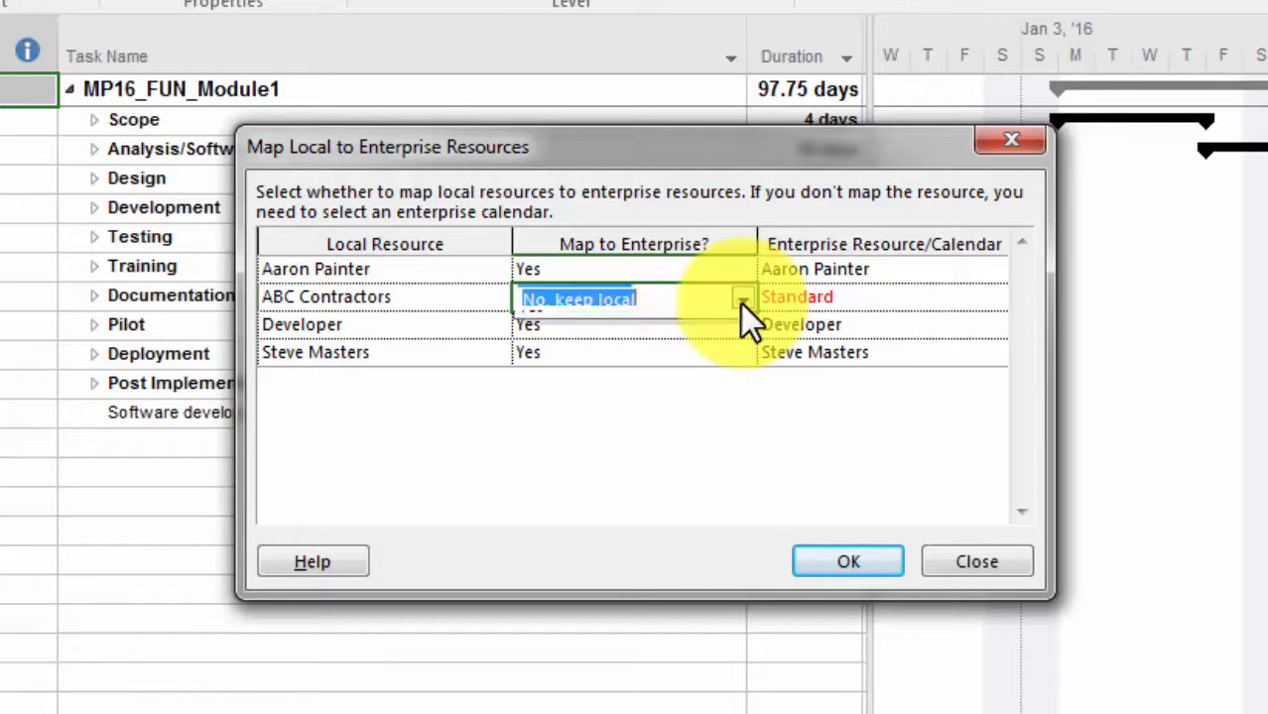
{"action": "left_click", "coordinate": [742, 299]}
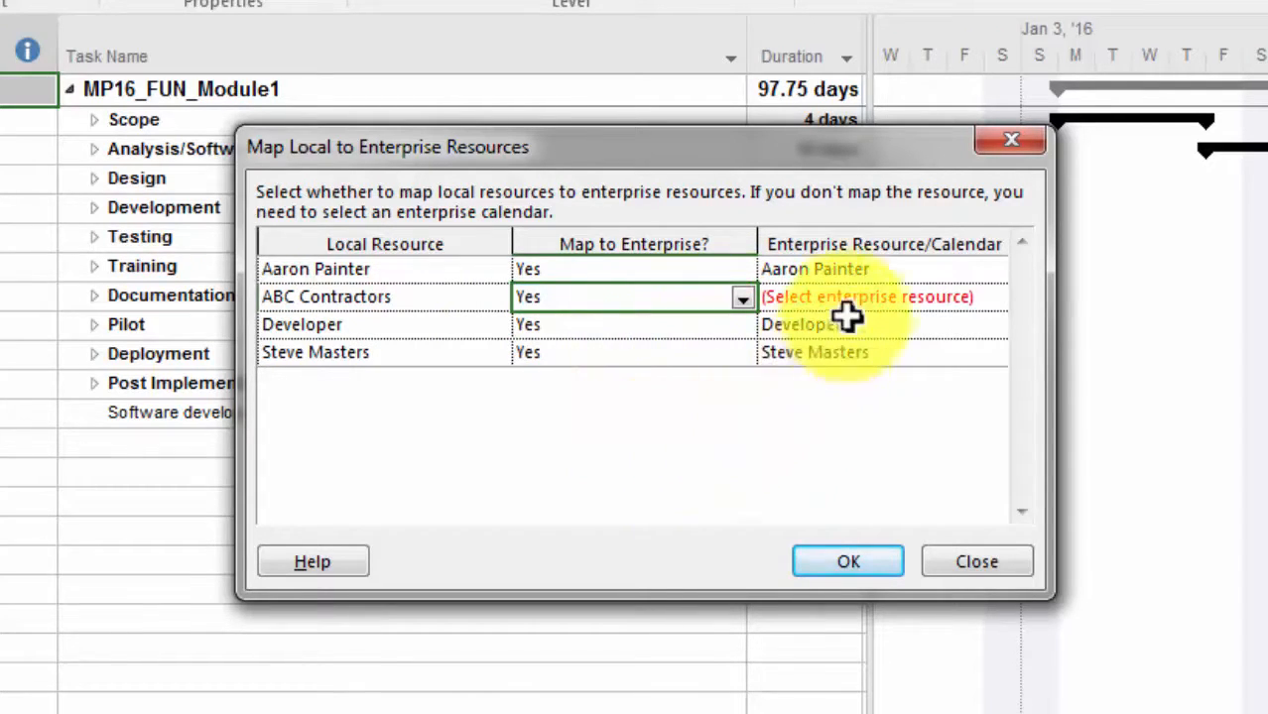
{"action": "left_click", "coordinate": [744, 297]}
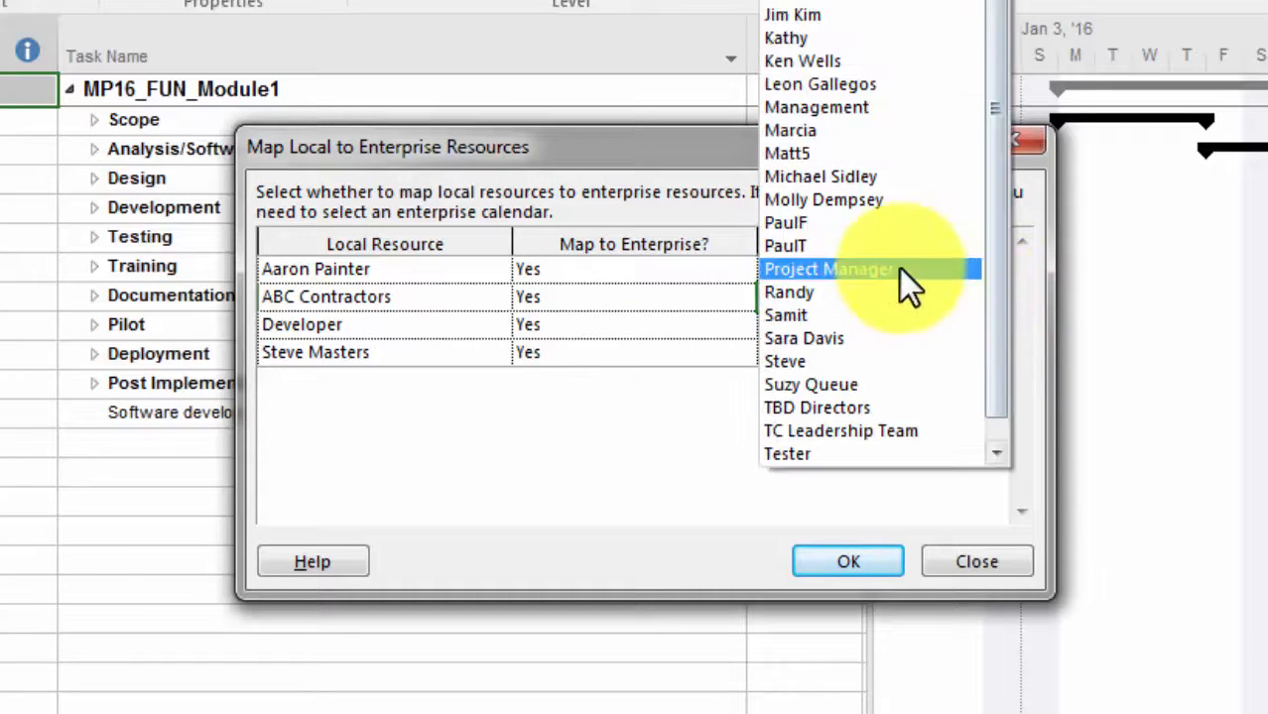
{"action": "left_click", "coordinate": [785, 222]}
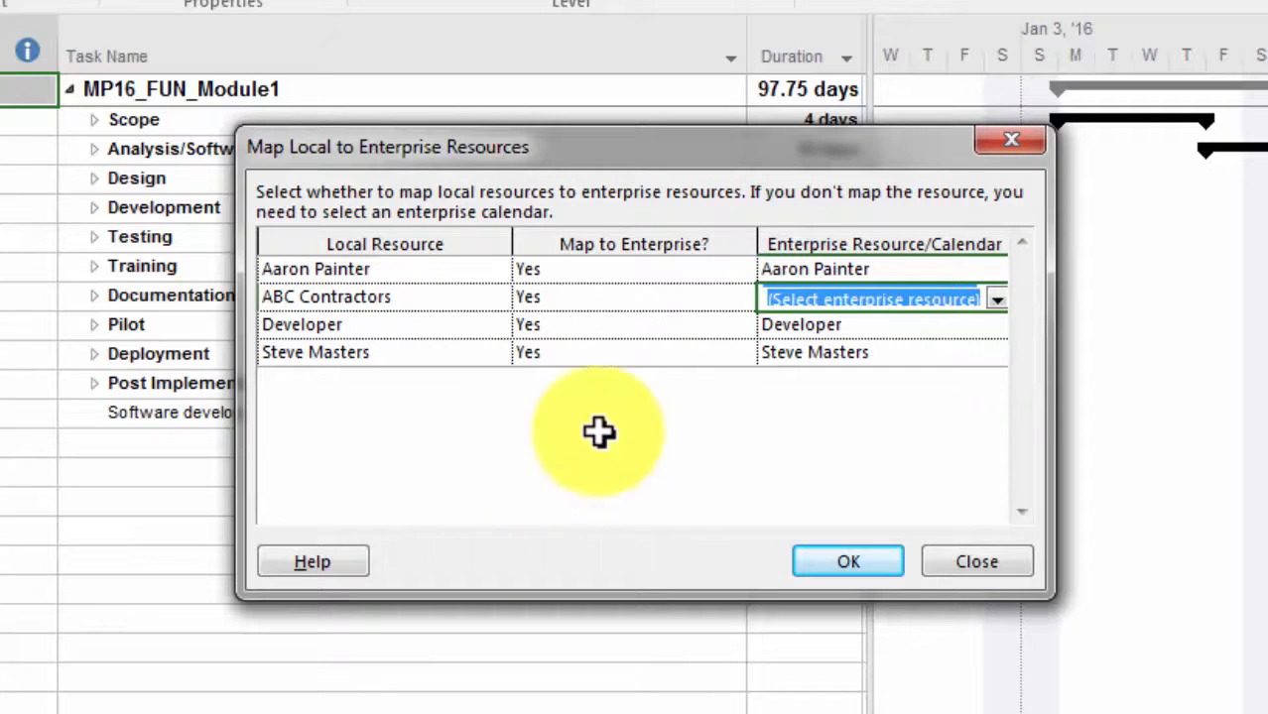
{"action": "left_click", "coordinate": [742, 297]}
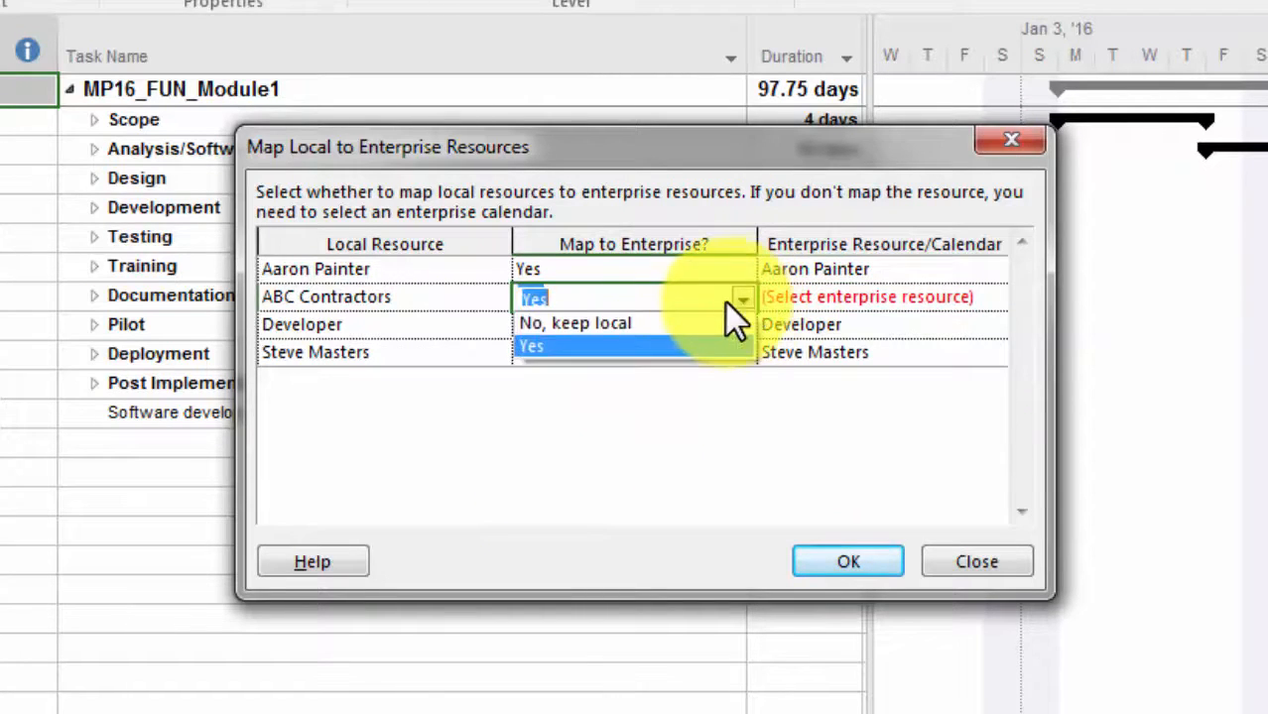
{"action": "left_click", "coordinate": [574, 323]}
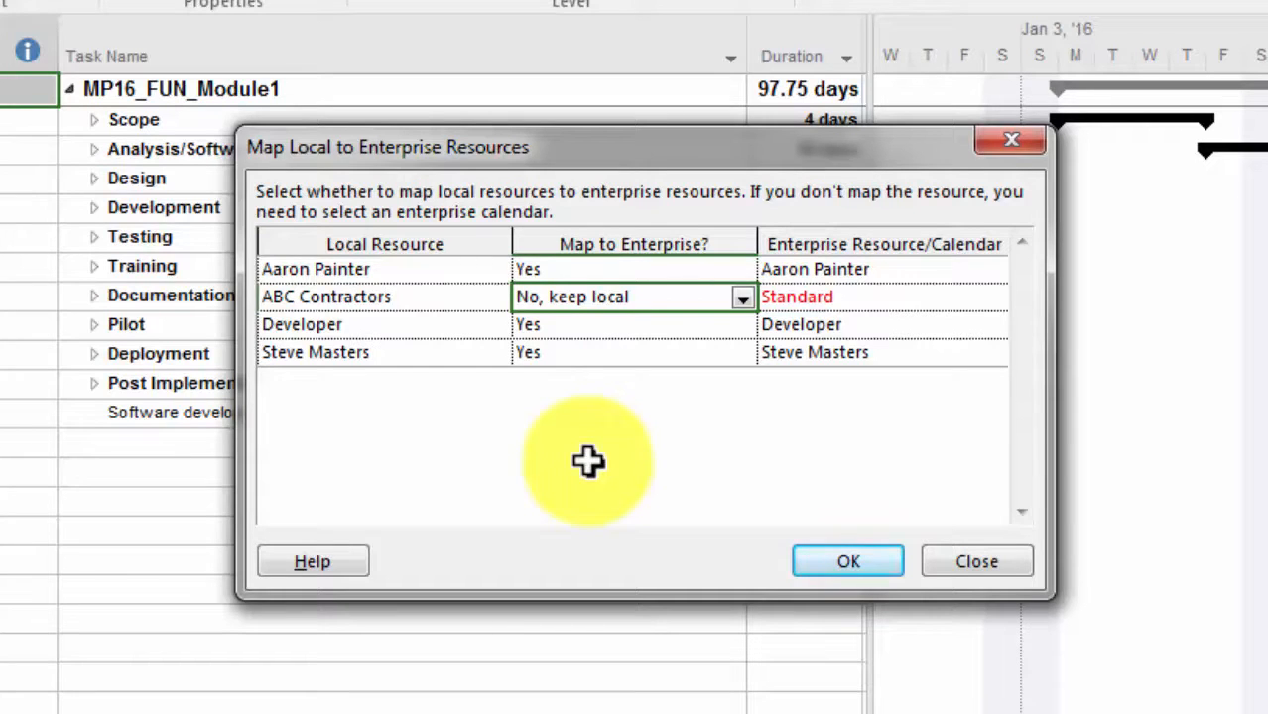
{"action": "mouse_move", "coordinate": [392, 360]}
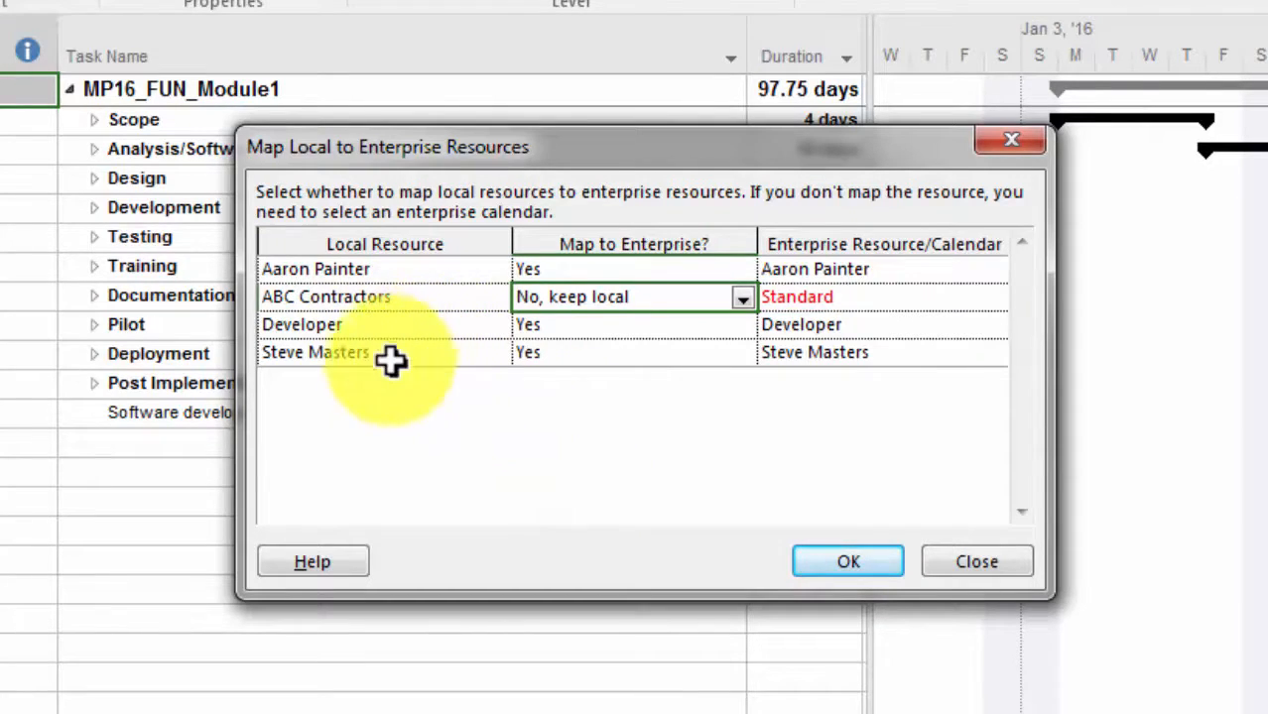
{"action": "mouse_move", "coordinate": [554, 474]}
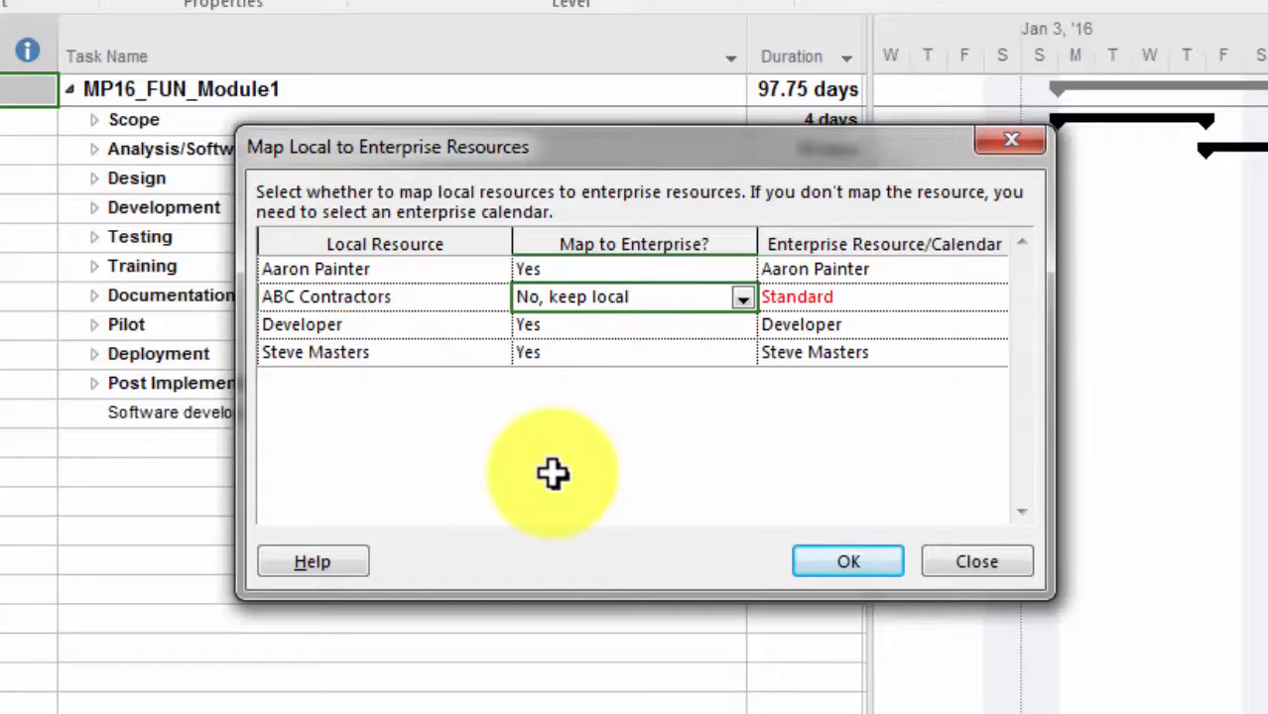
{"action": "mouse_move", "coordinate": [541, 596]}
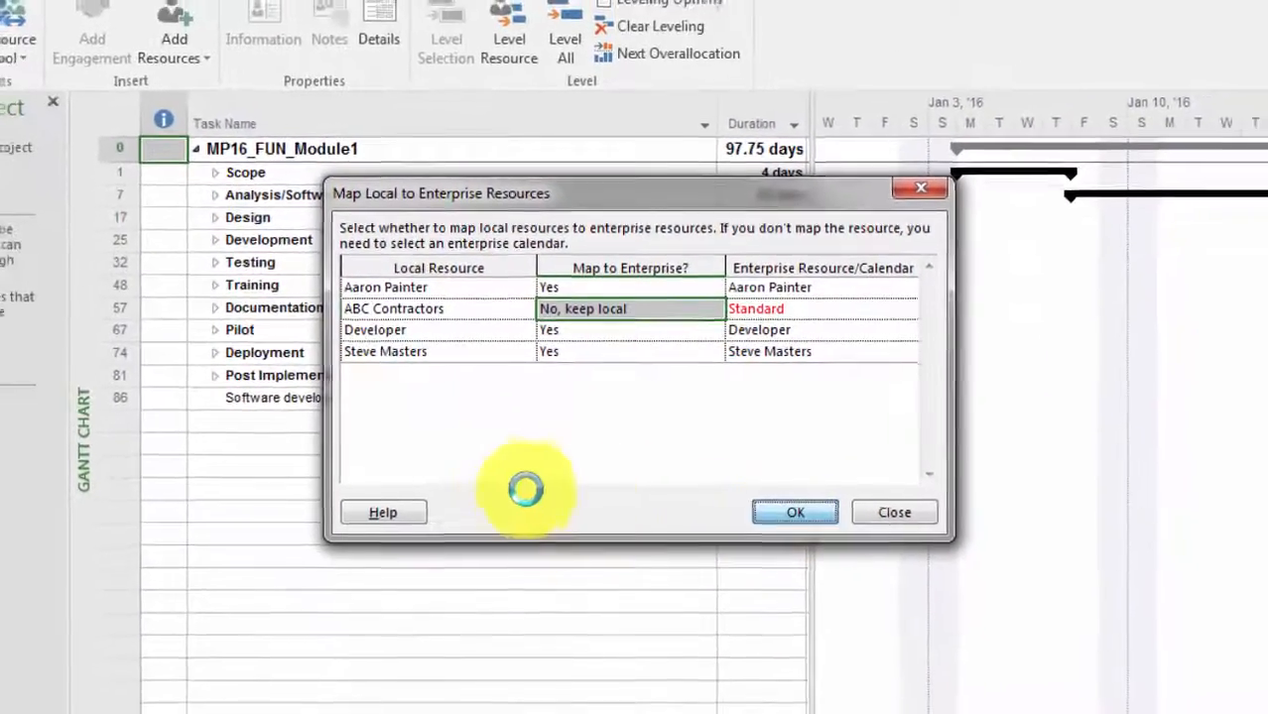
Accept the resource mapping and continue the import to Step 2.
{"action": "left_click", "coordinate": [793, 512]}
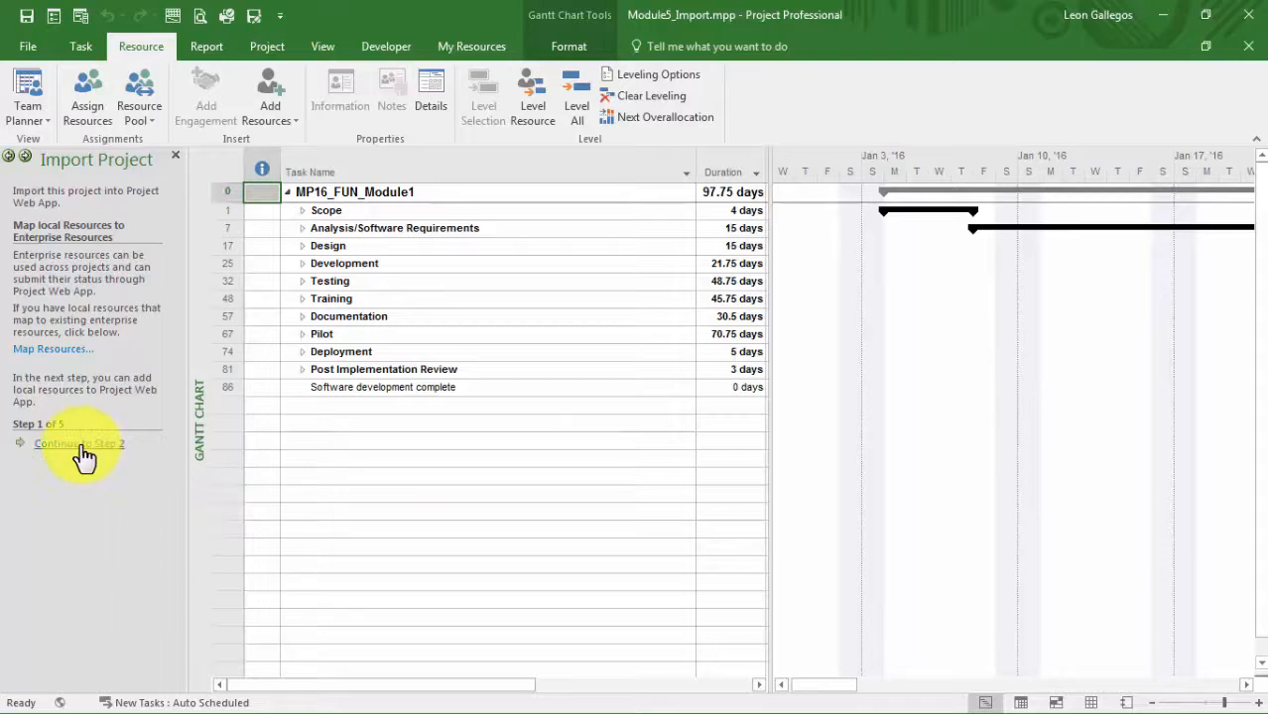
{"action": "left_click", "coordinate": [78, 444]}
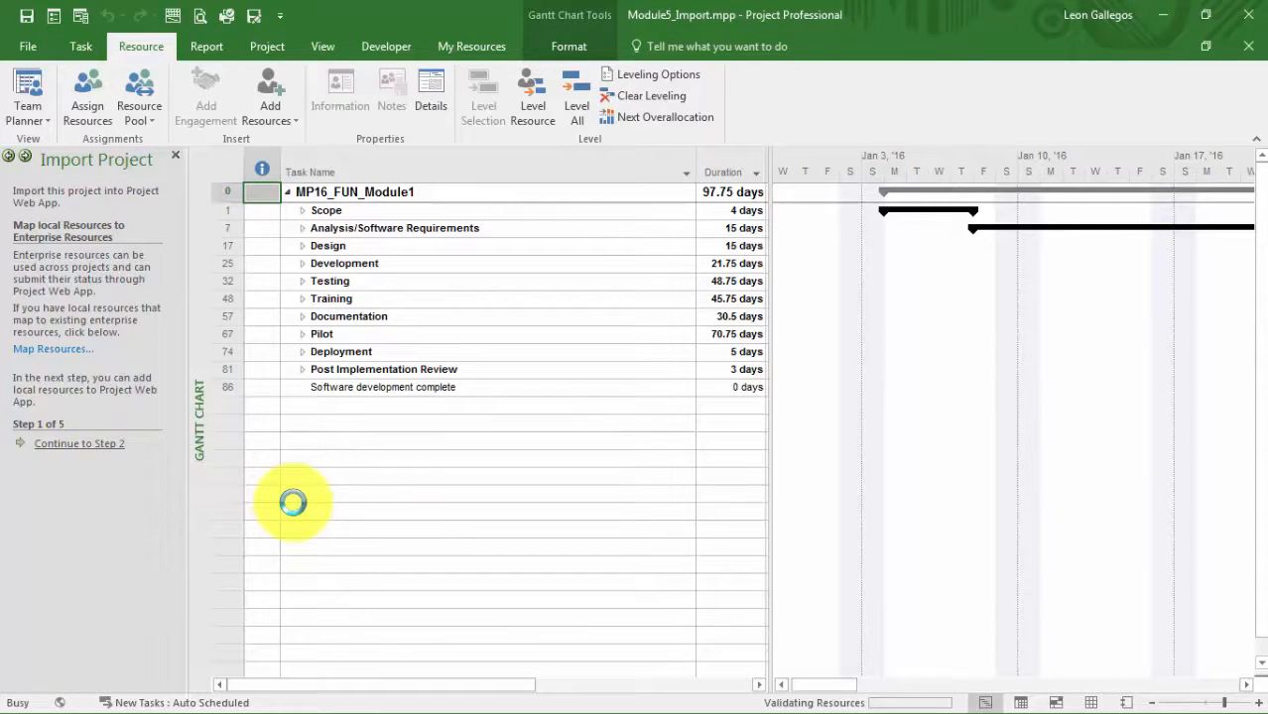
Review Step 2's Import Resource sheet: ABC Contractors kept local, zero errors.
{"action": "left_click", "coordinate": [80, 443]}
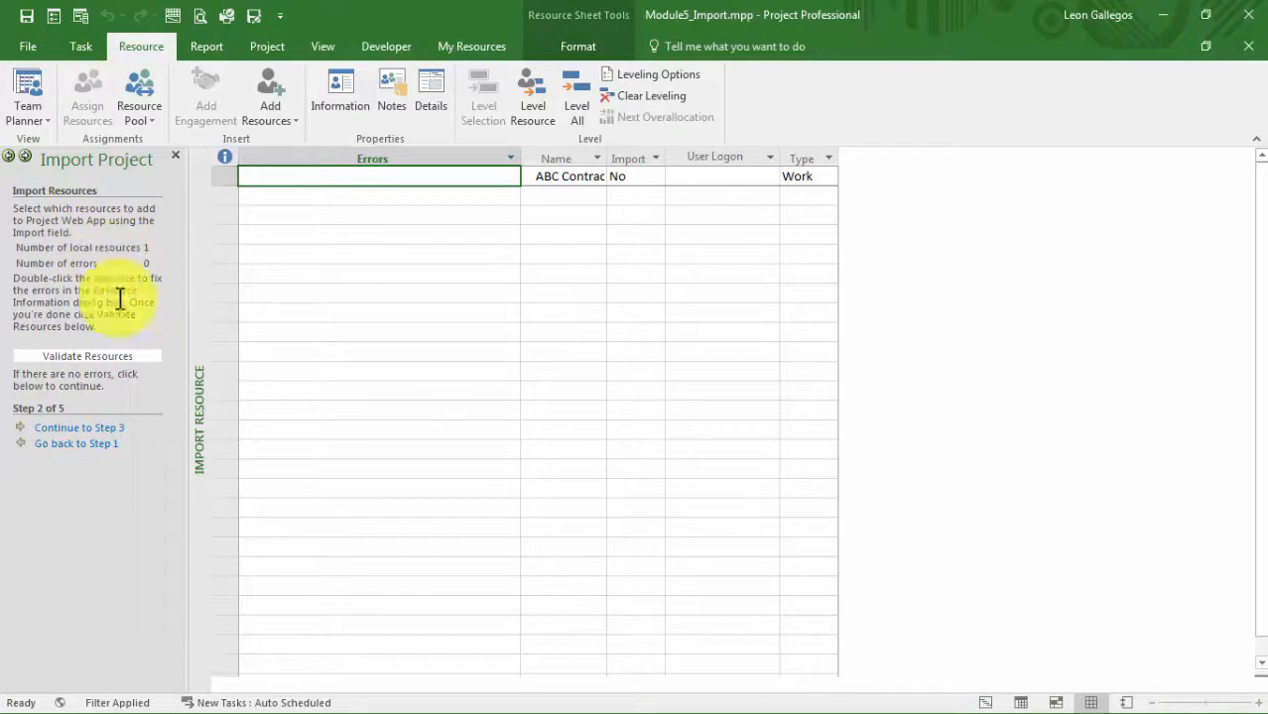
{"action": "mouse_move", "coordinate": [79, 526]}
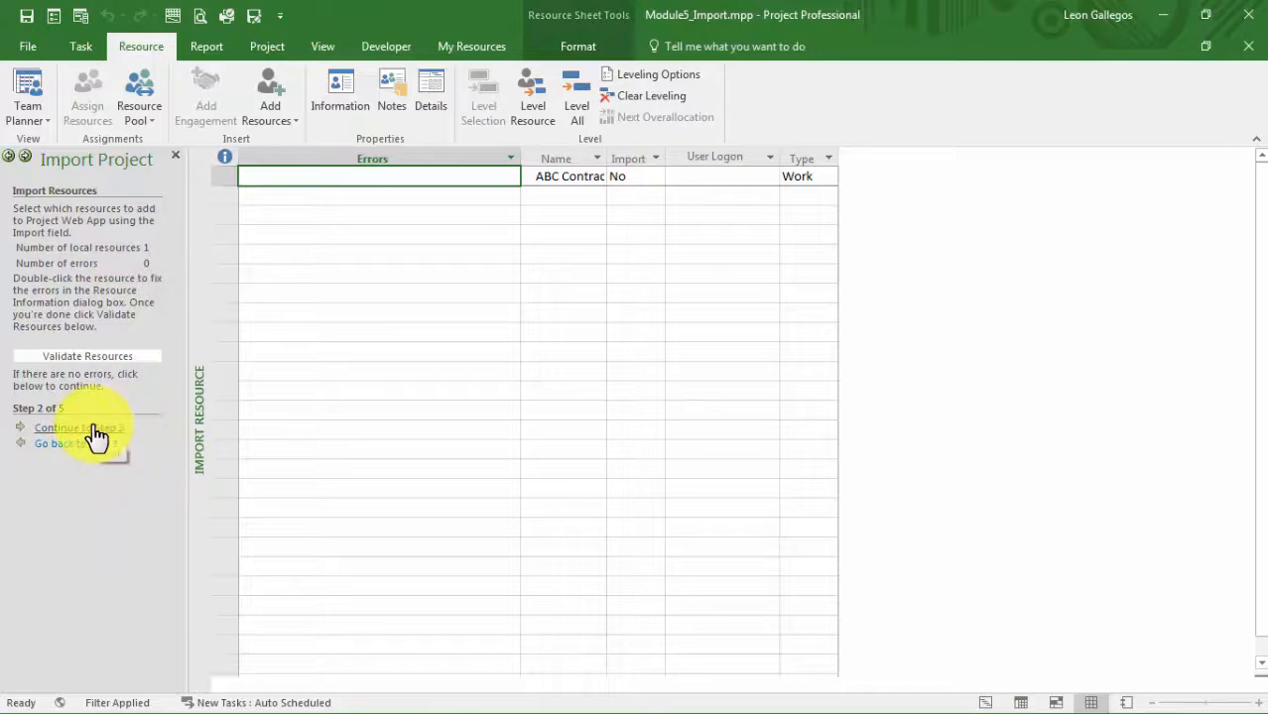
Continue the import wizard to Step 3, mapping task custom fields.
{"action": "left_click", "coordinate": [80, 428]}
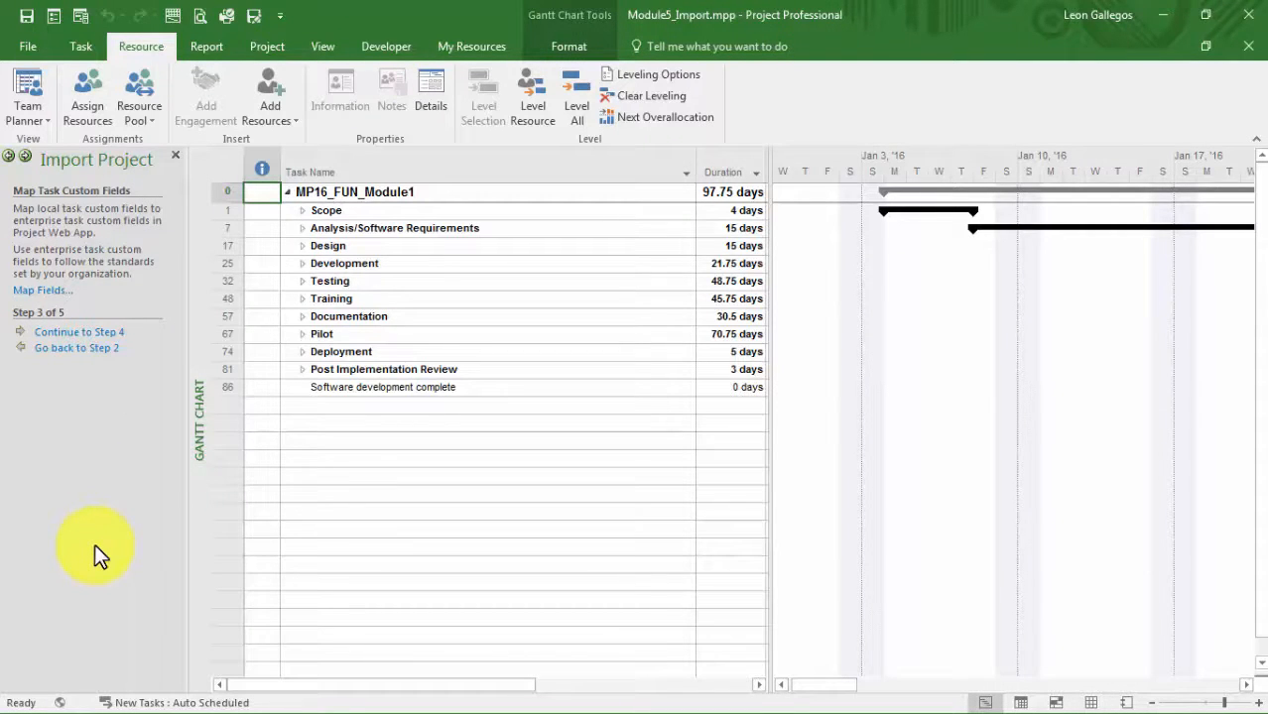
{"action": "mouse_move", "coordinate": [124, 303]}
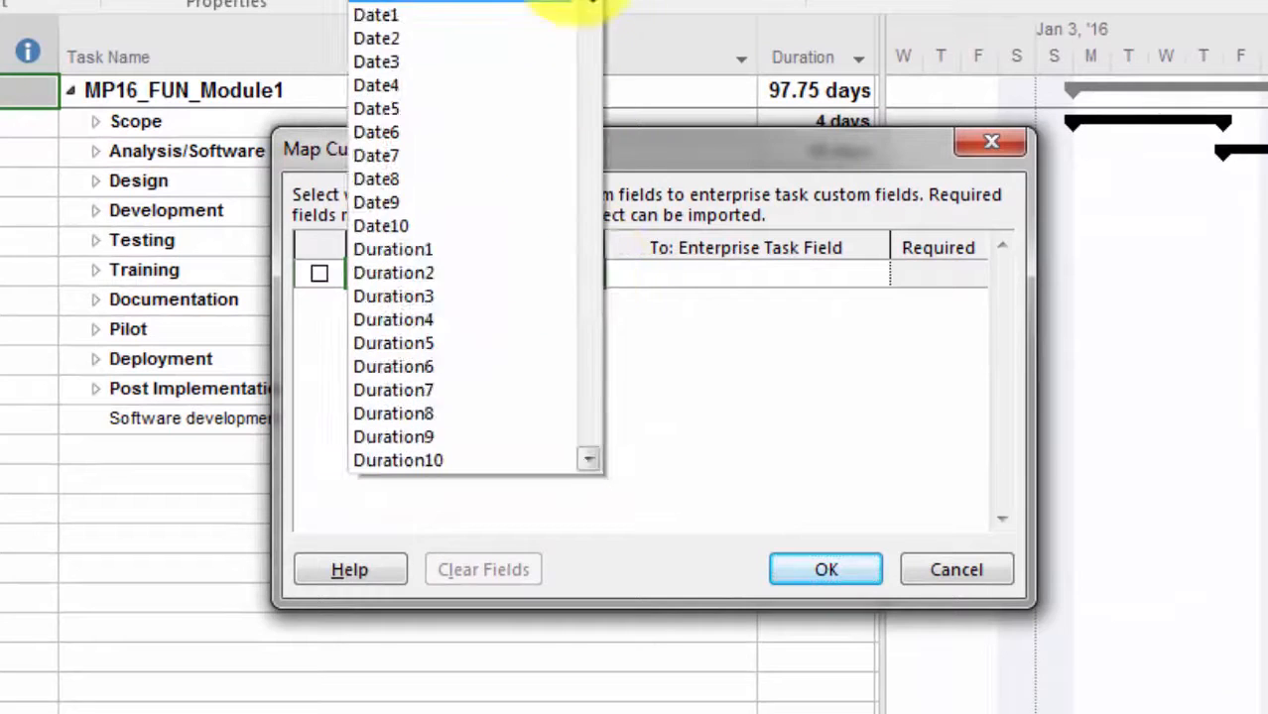
Browse the Map Custom Fields task field list, leaving no field mapped.
{"action": "scroll", "scroll_direction": "down", "scroll_amount": 3}
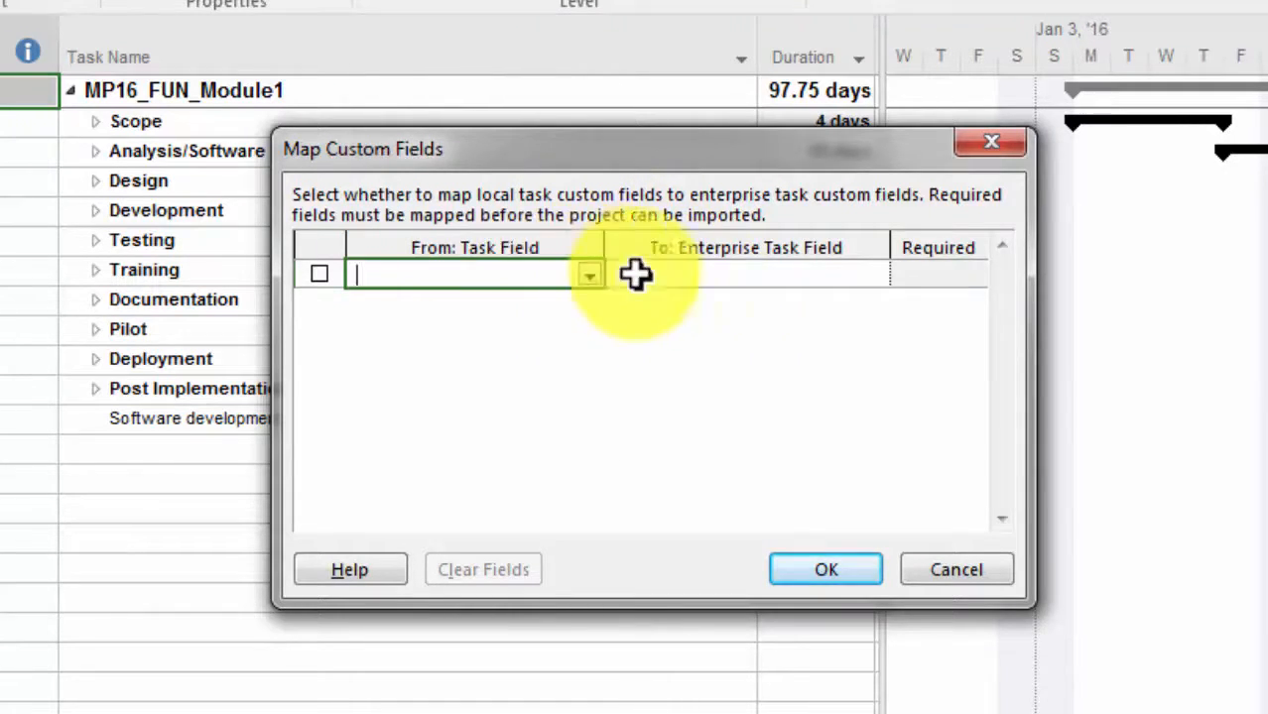
{"action": "mouse_move", "coordinate": [697, 313]}
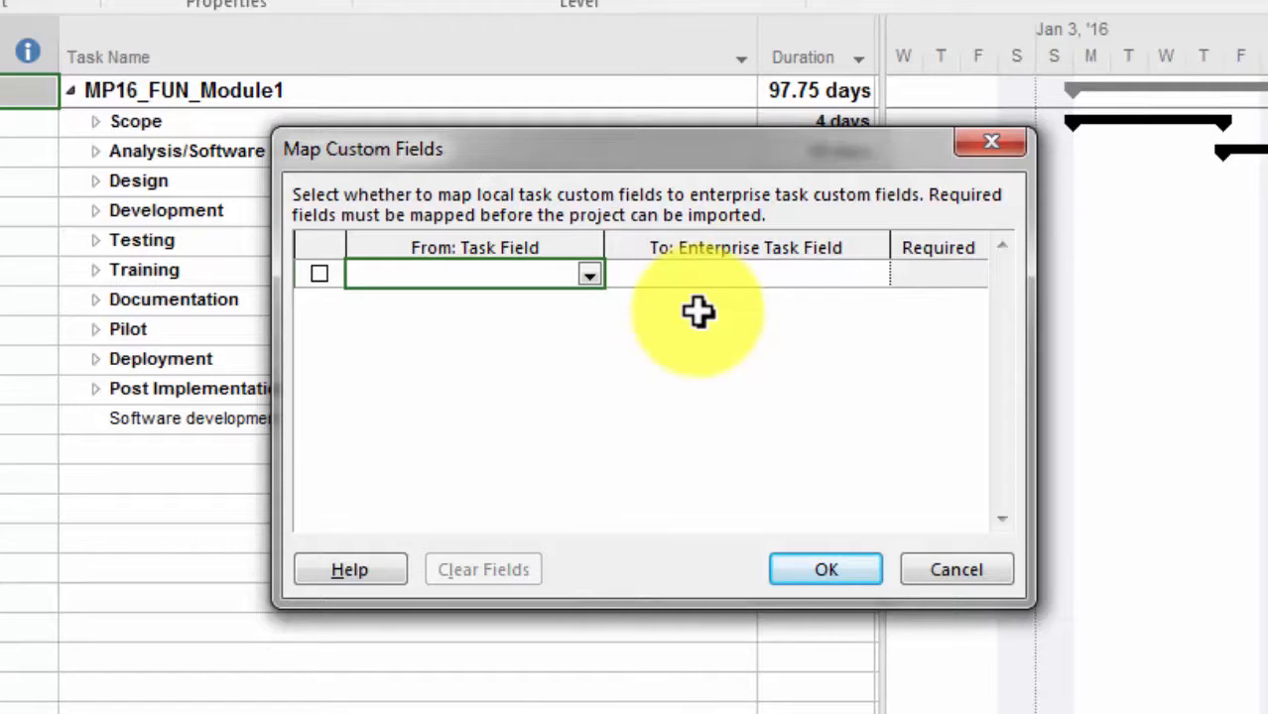
{"action": "left_click", "coordinate": [467, 273]}
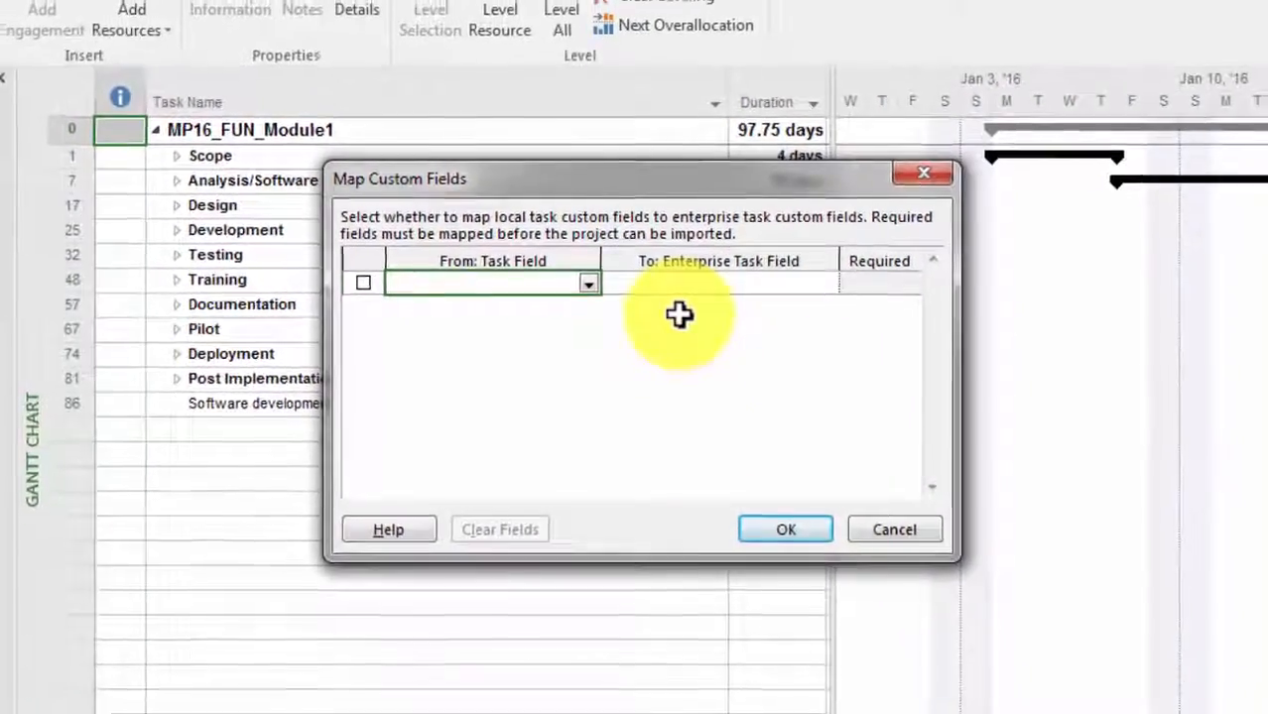
Close the custom field mapping and advance to step 4, confirming 86 tasks with no errors.
{"action": "left_click", "coordinate": [785, 529]}
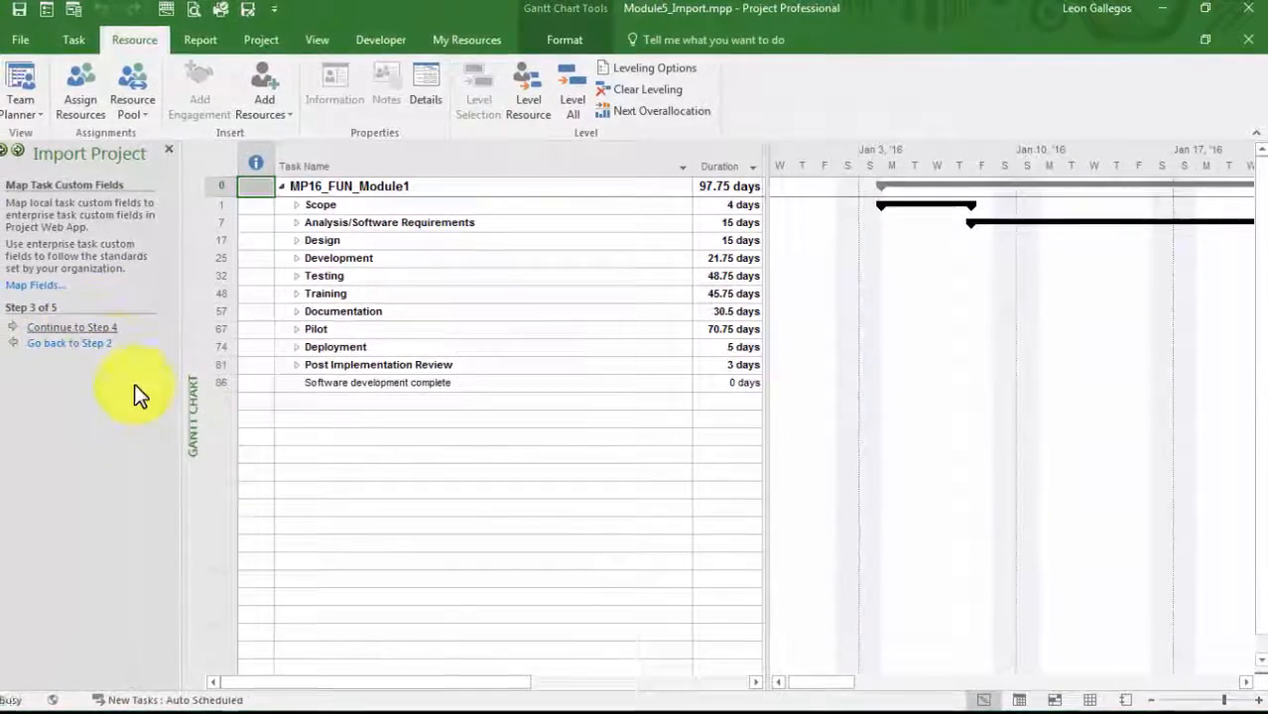
{"action": "left_click", "coordinate": [72, 327]}
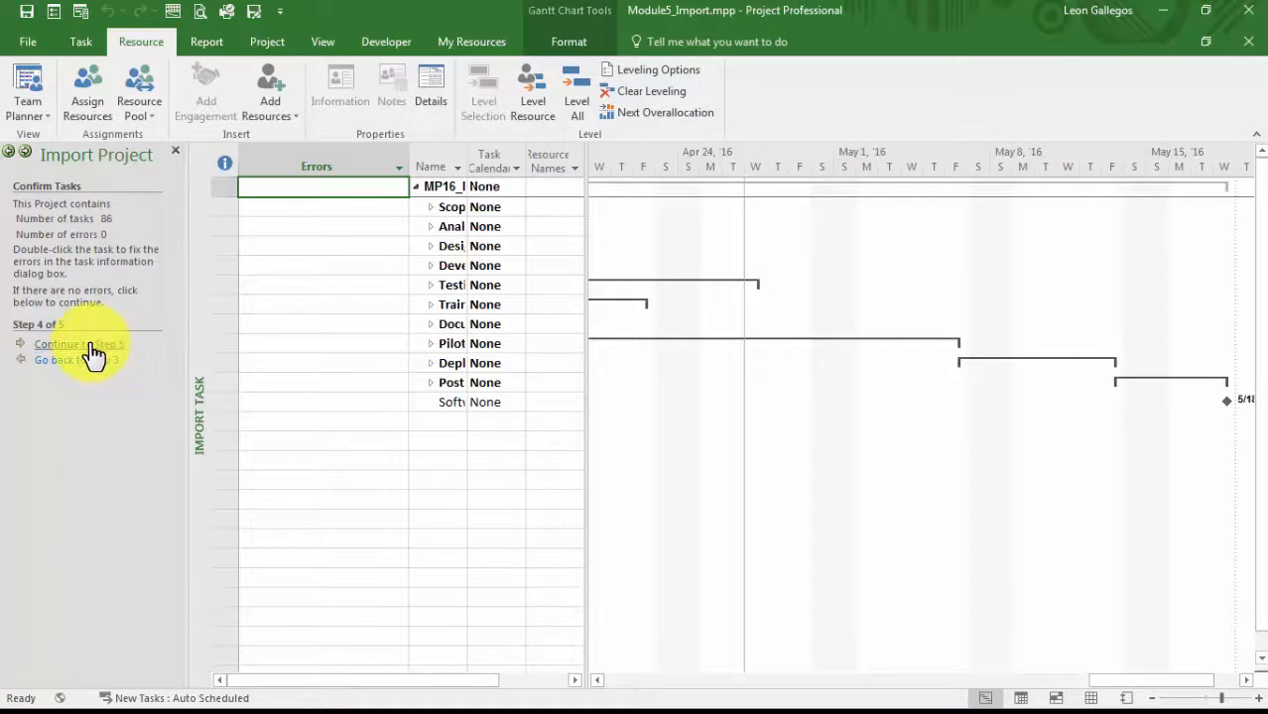
{"action": "left_click", "coordinate": [70, 344]}
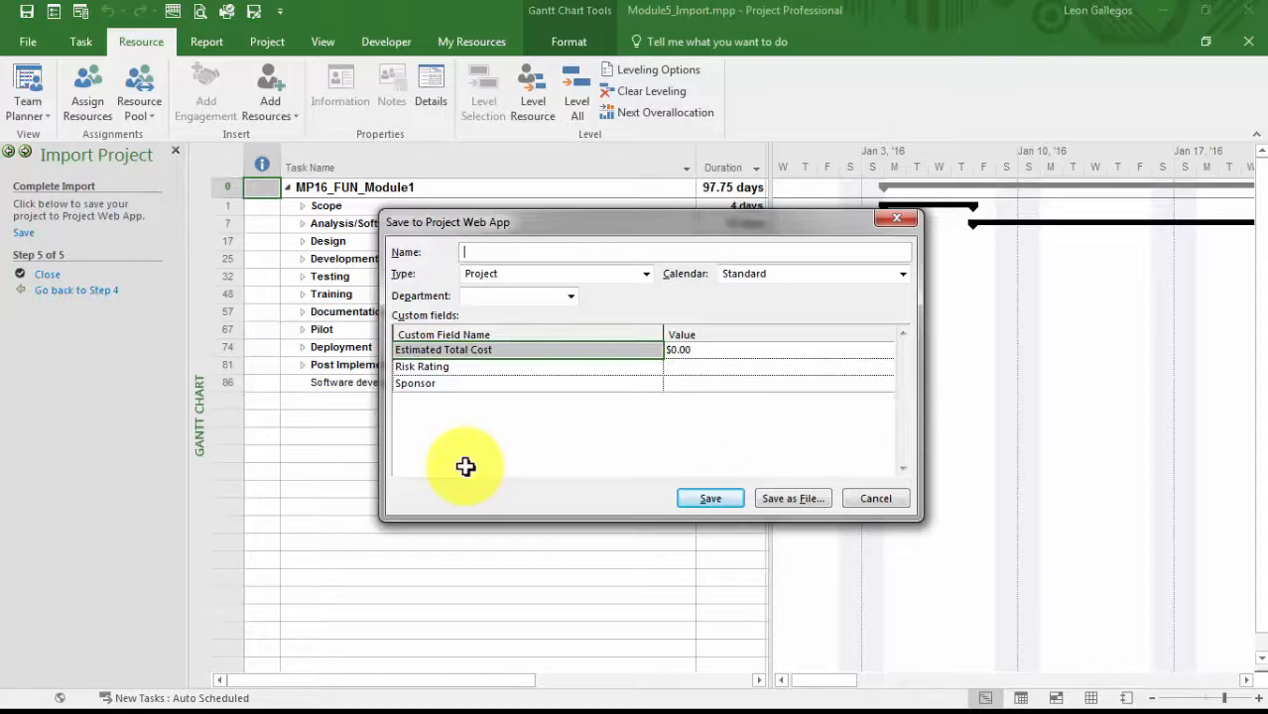
{"action": "mouse_move", "coordinate": [522, 450]}
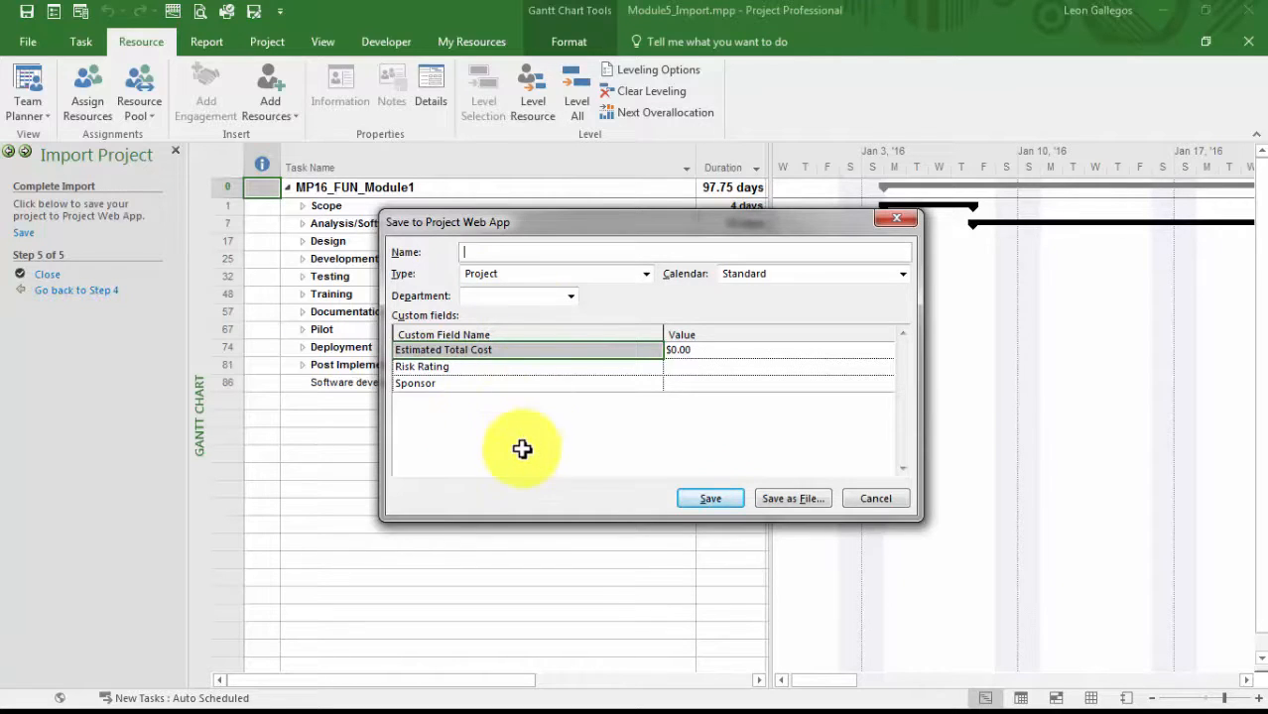